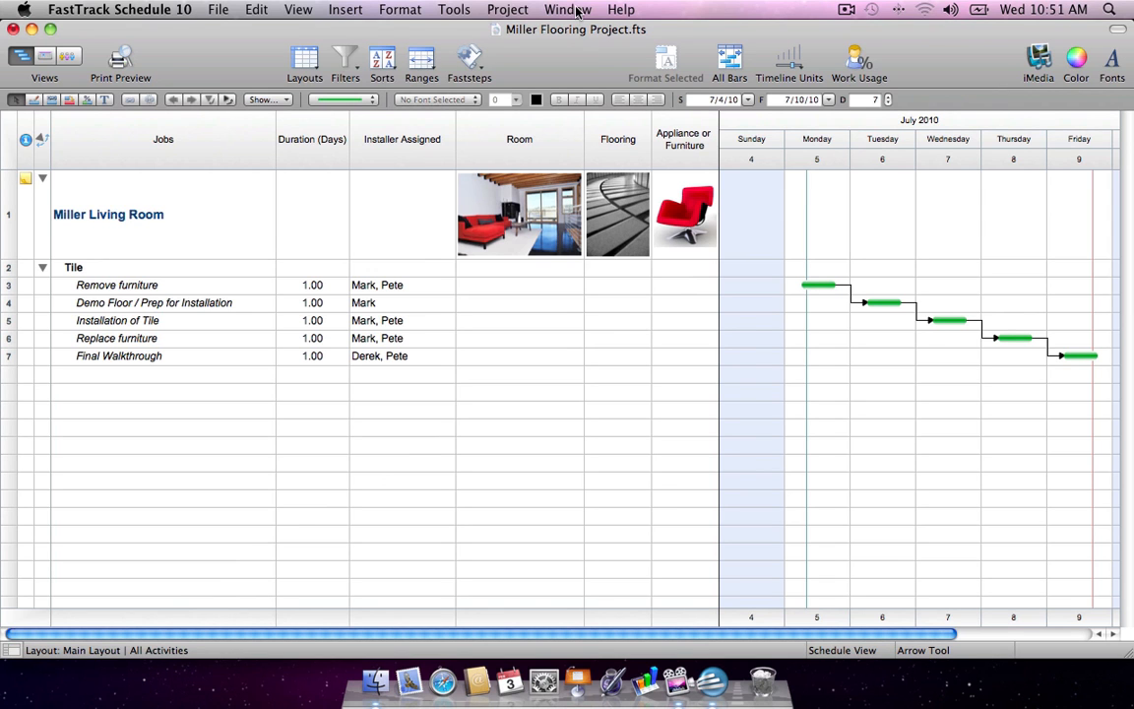
- Switch to Stevens Flooring Project.fts via the Window menu and start a new schedule
{"action": "left_click", "coordinate": [567, 7]}
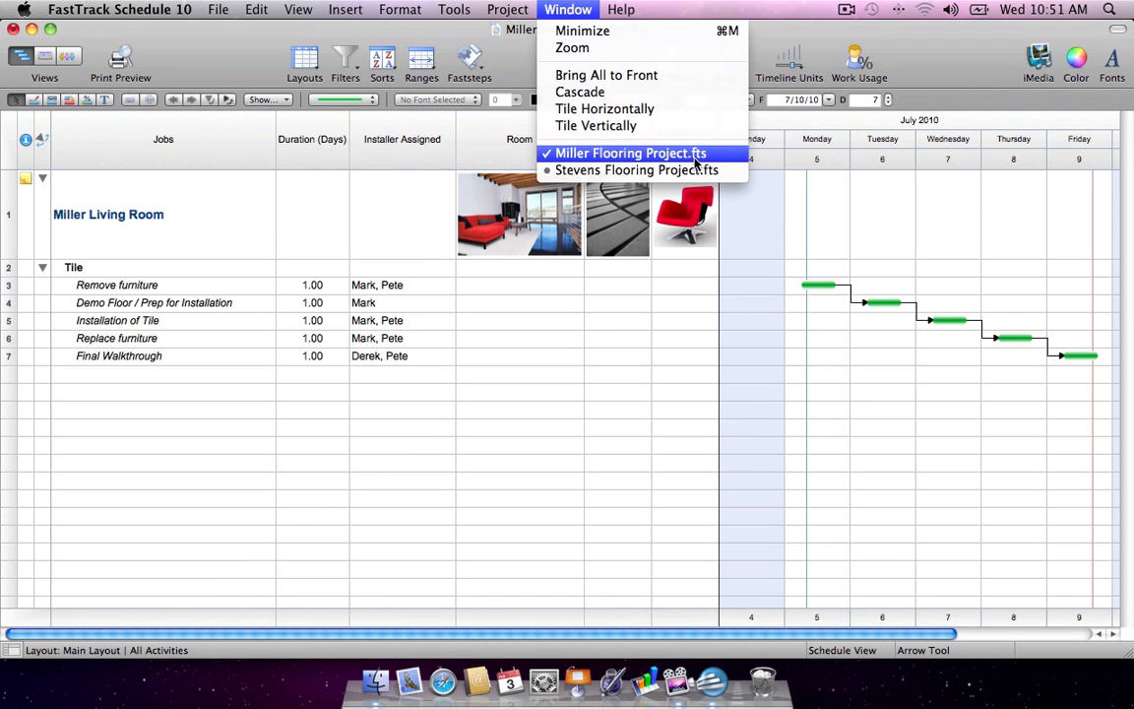
{"action": "left_click", "coordinate": [638, 169]}
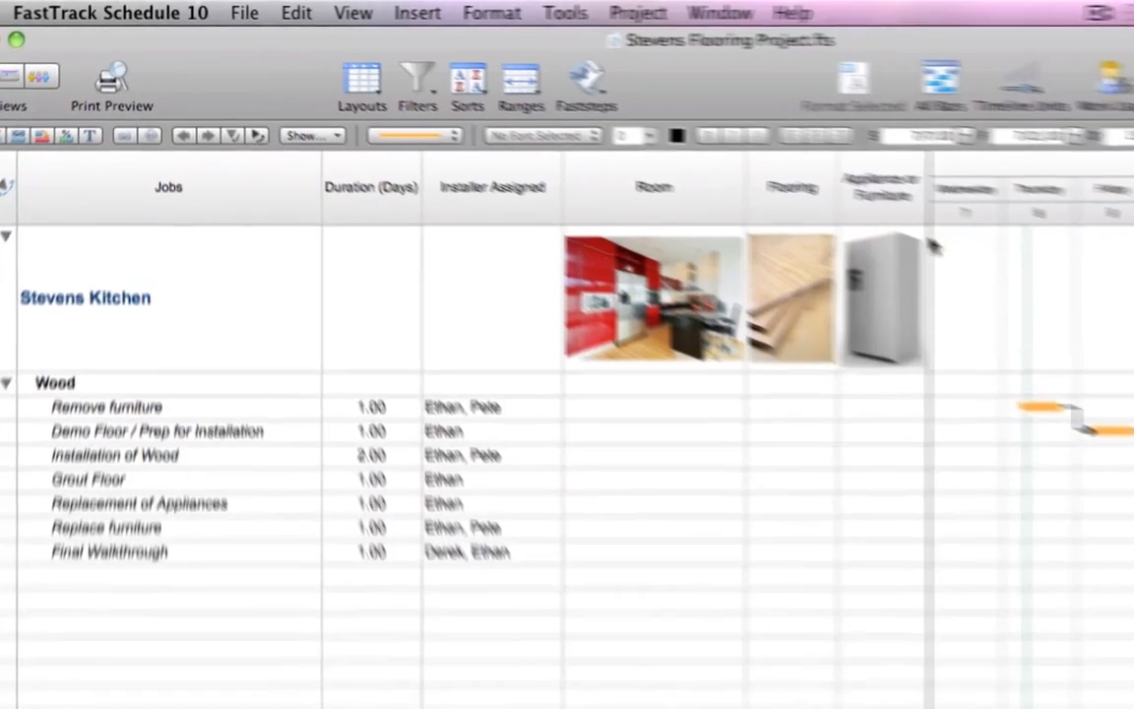
{"action": "left_click", "coordinate": [245, 12]}
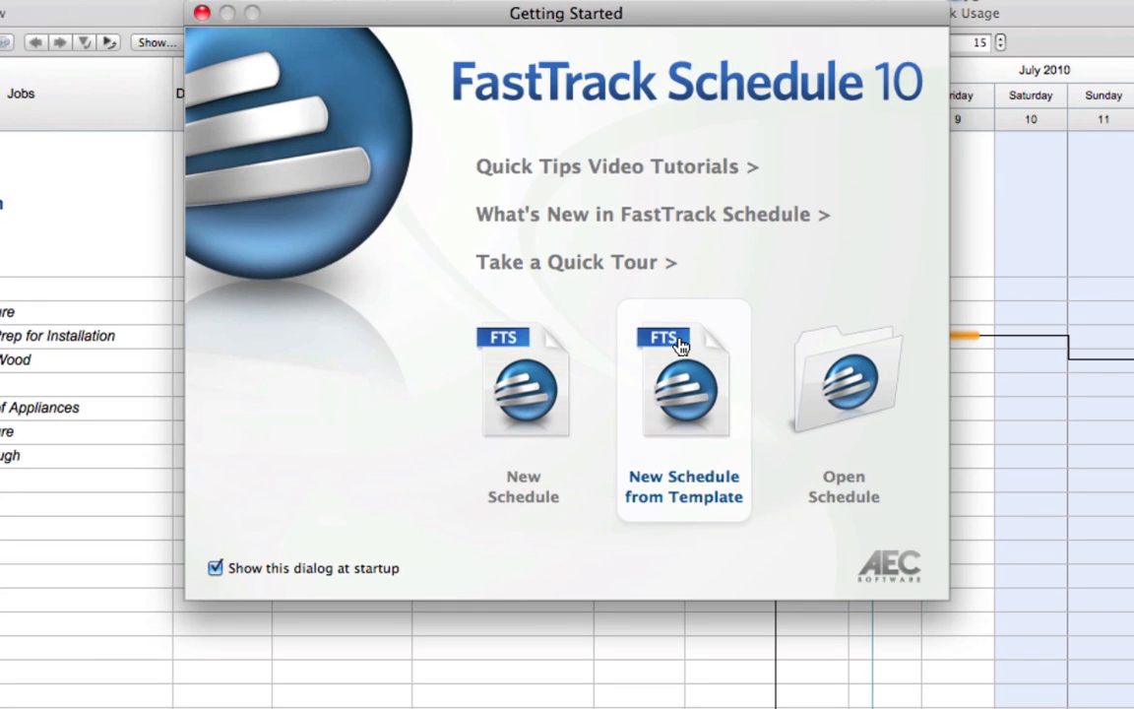
- Create a schedule from the Flooring Projects (master file) template, keeping everything
{"action": "left_click", "coordinate": [683, 407]}
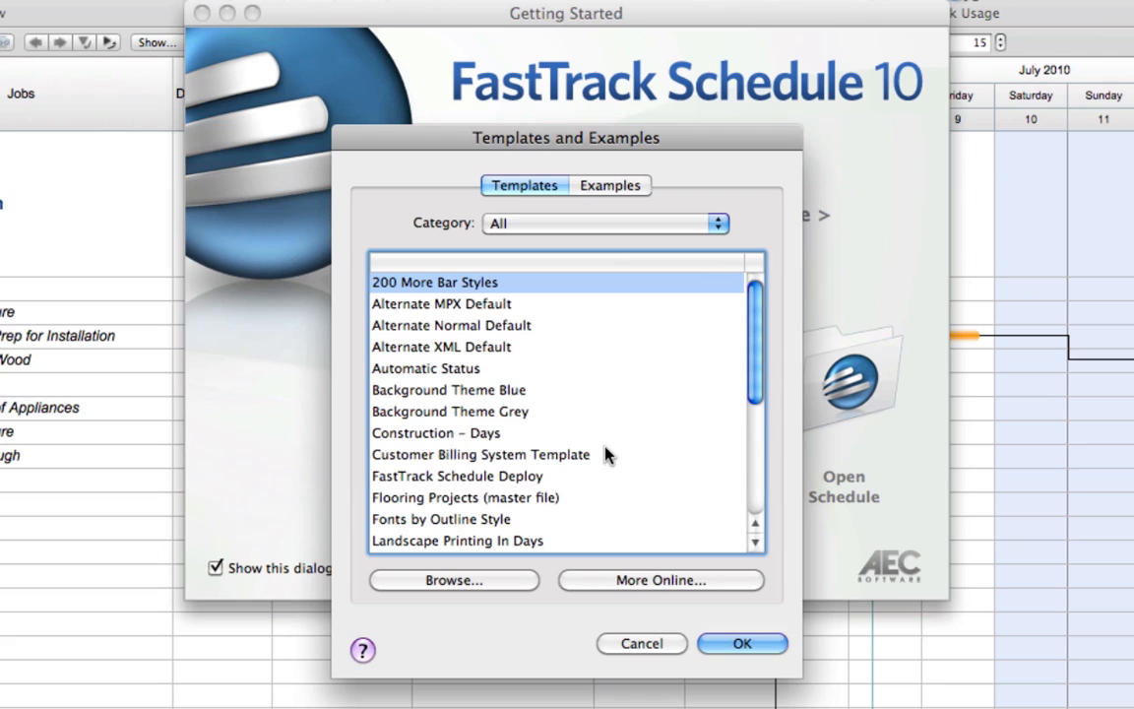
{"action": "left_click", "coordinate": [464, 496]}
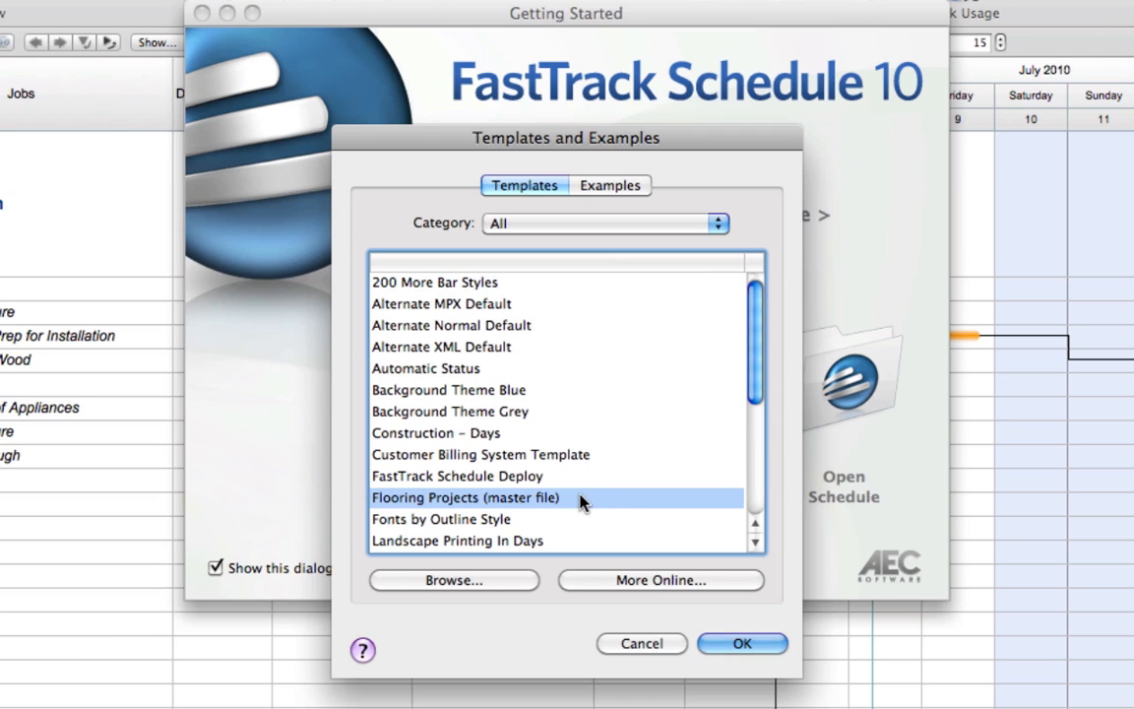
{"action": "left_click", "coordinate": [742, 643]}
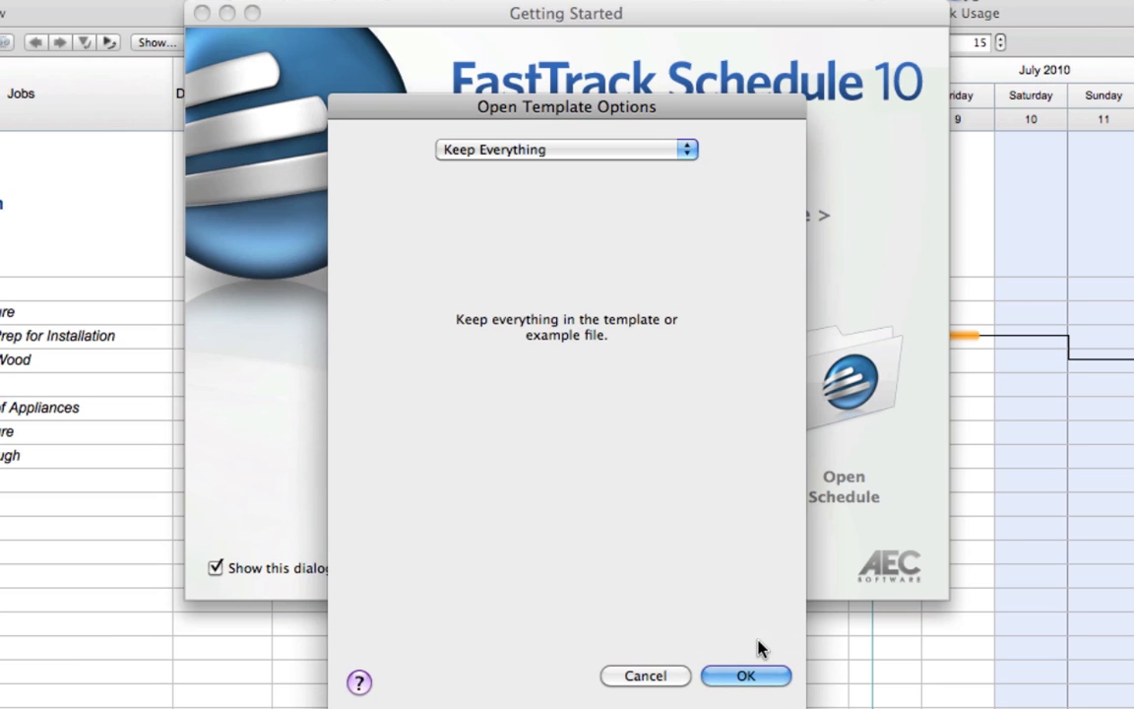
{"action": "left_click", "coordinate": [745, 675]}
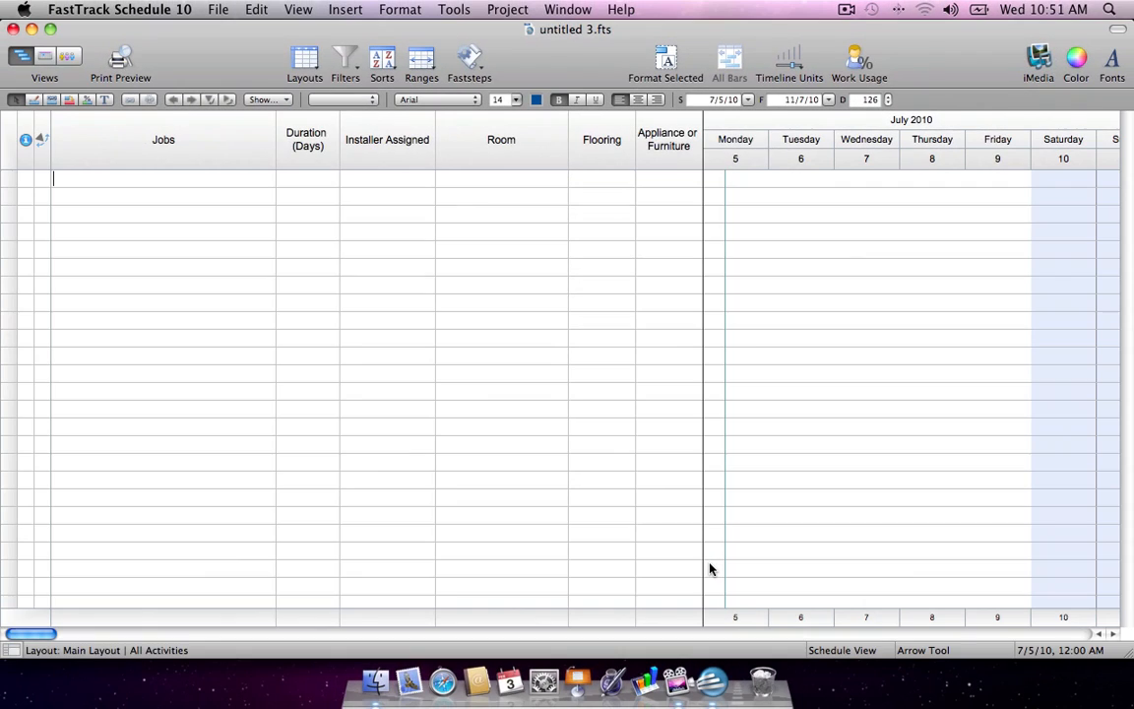
{"action": "mouse_move", "coordinate": [733, 575]}
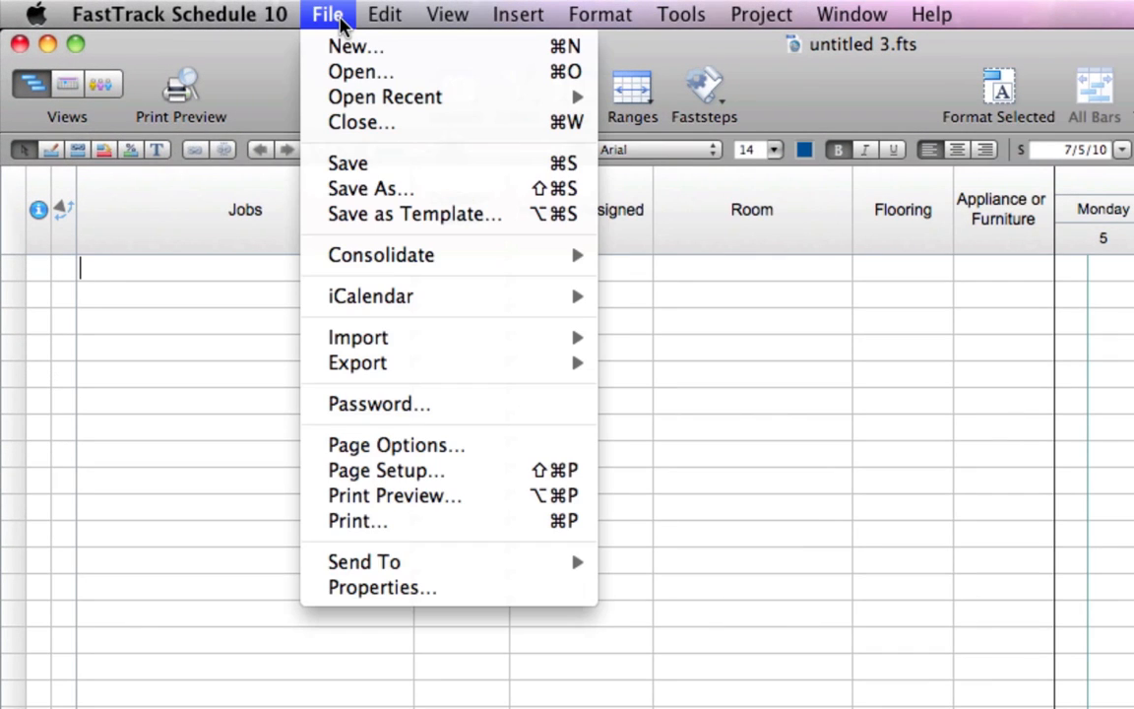
{"action": "mouse_move", "coordinate": [382, 256]}
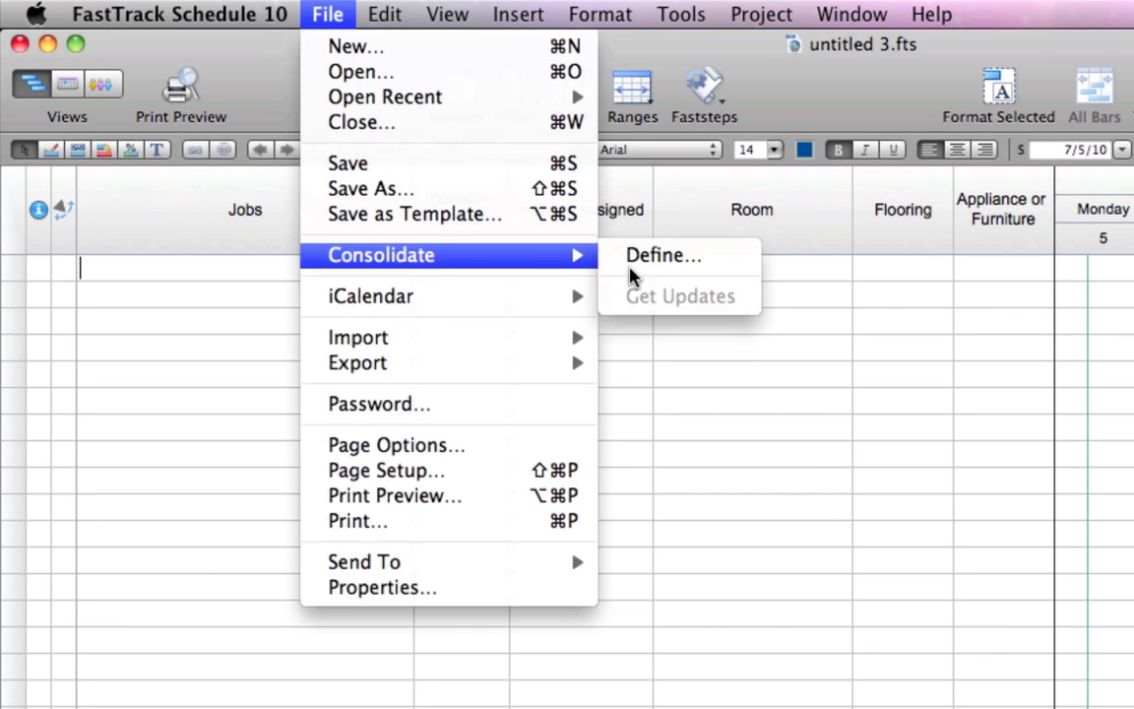
- Begin defining a consolidation via File > Consolidate > Define
{"action": "left_click", "coordinate": [662, 256]}
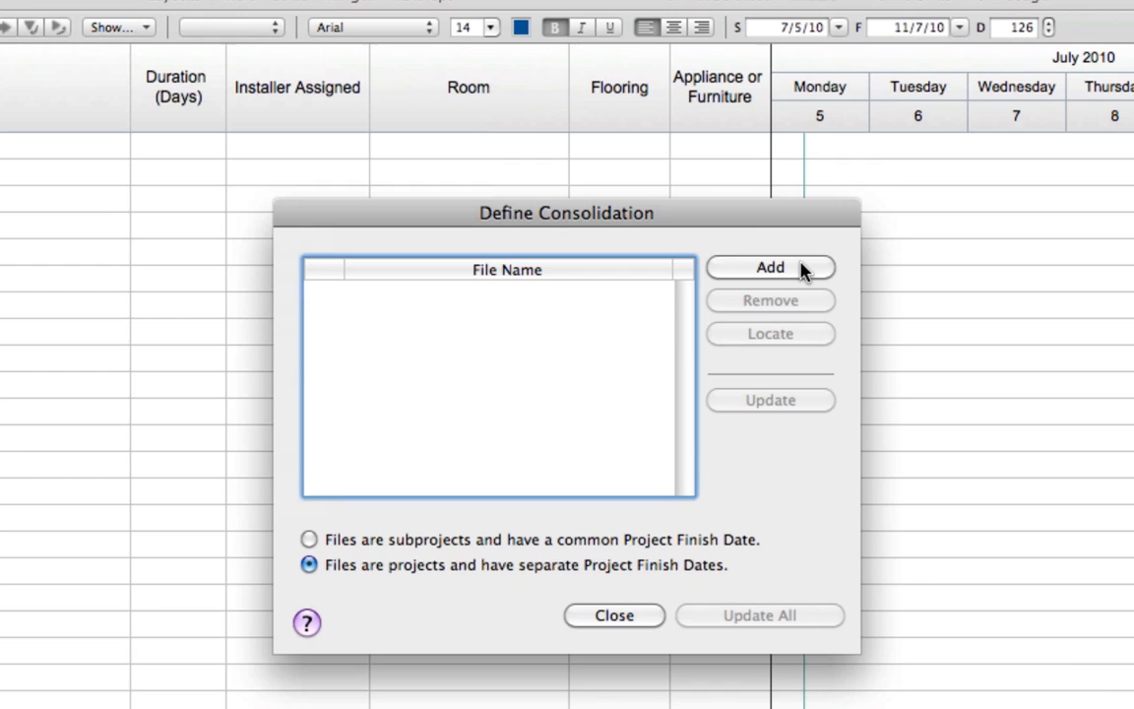
- Add Miller Flooring Project.fts and Stevens Flooring Project.fts to the consolidation
{"action": "left_click", "coordinate": [770, 267]}
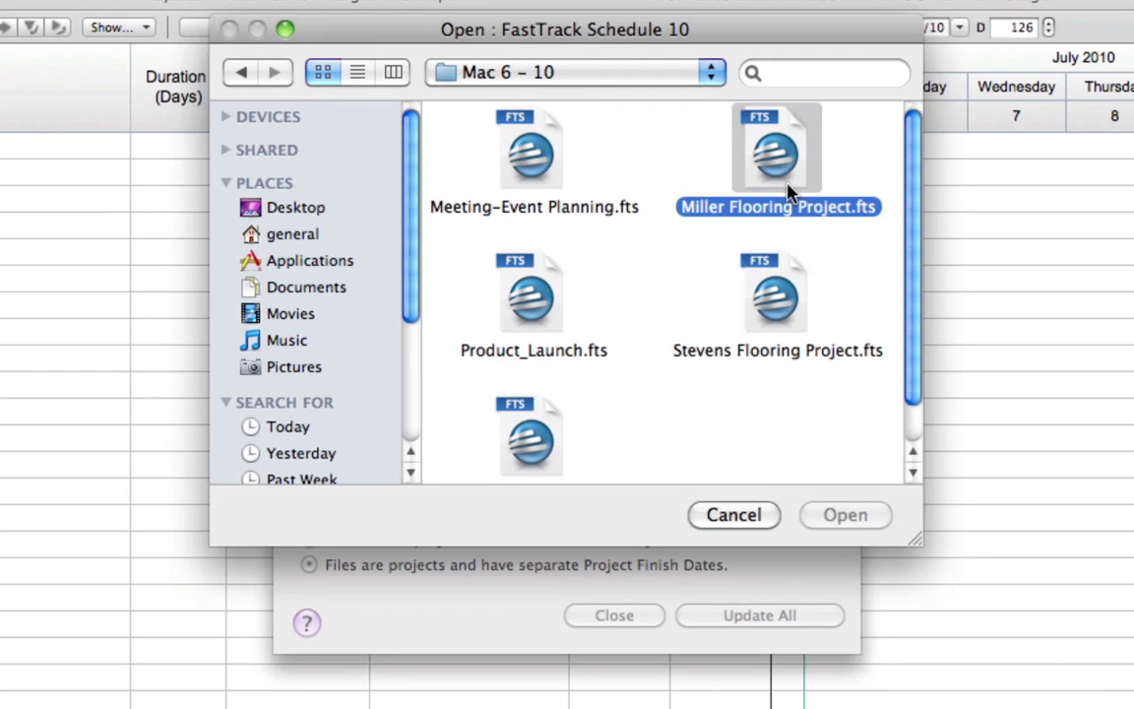
{"action": "left_click", "coordinate": [843, 515]}
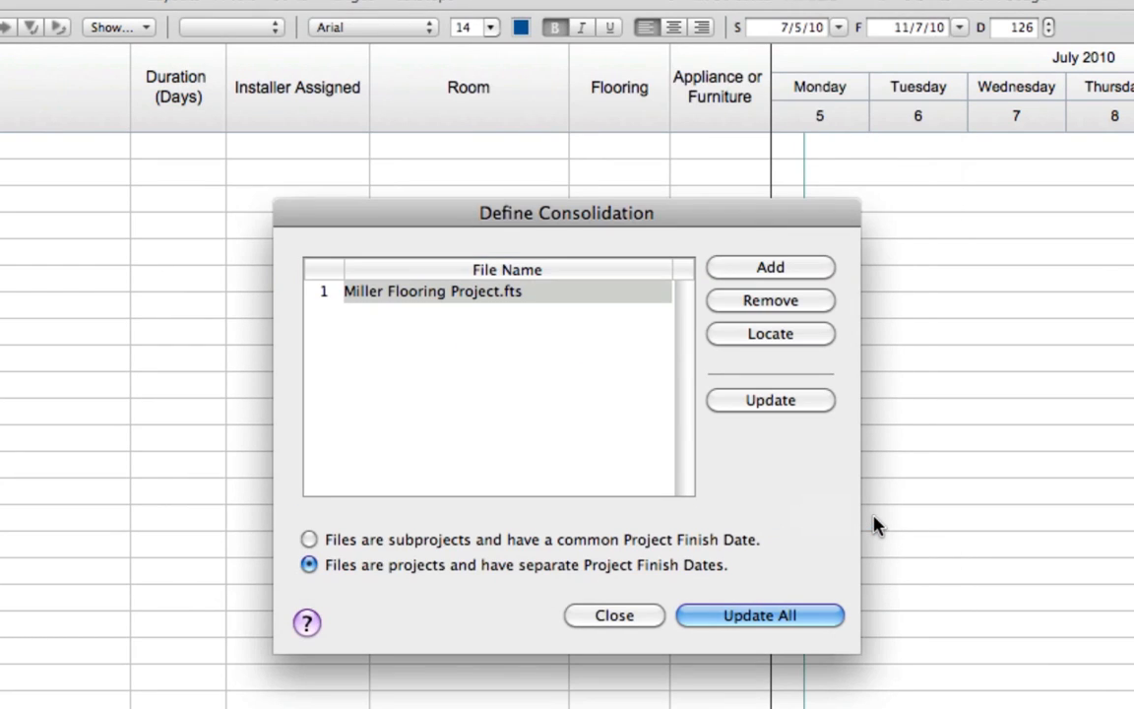
{"action": "left_click", "coordinate": [770, 268]}
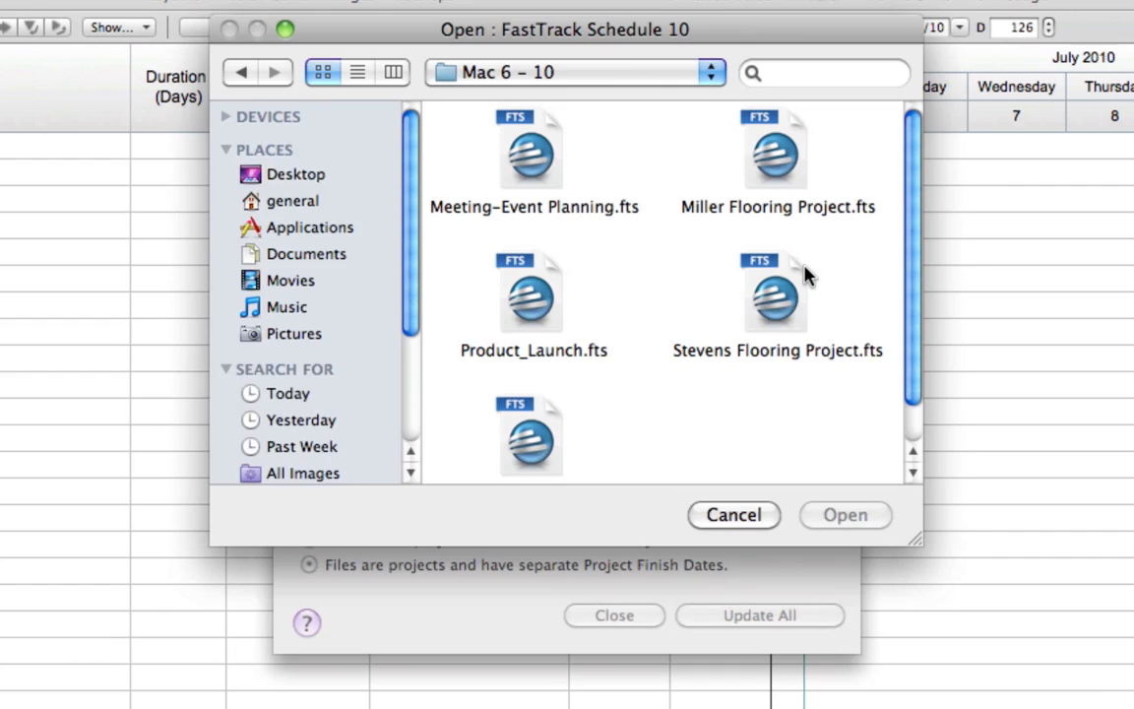
{"action": "left_click", "coordinate": [776, 291]}
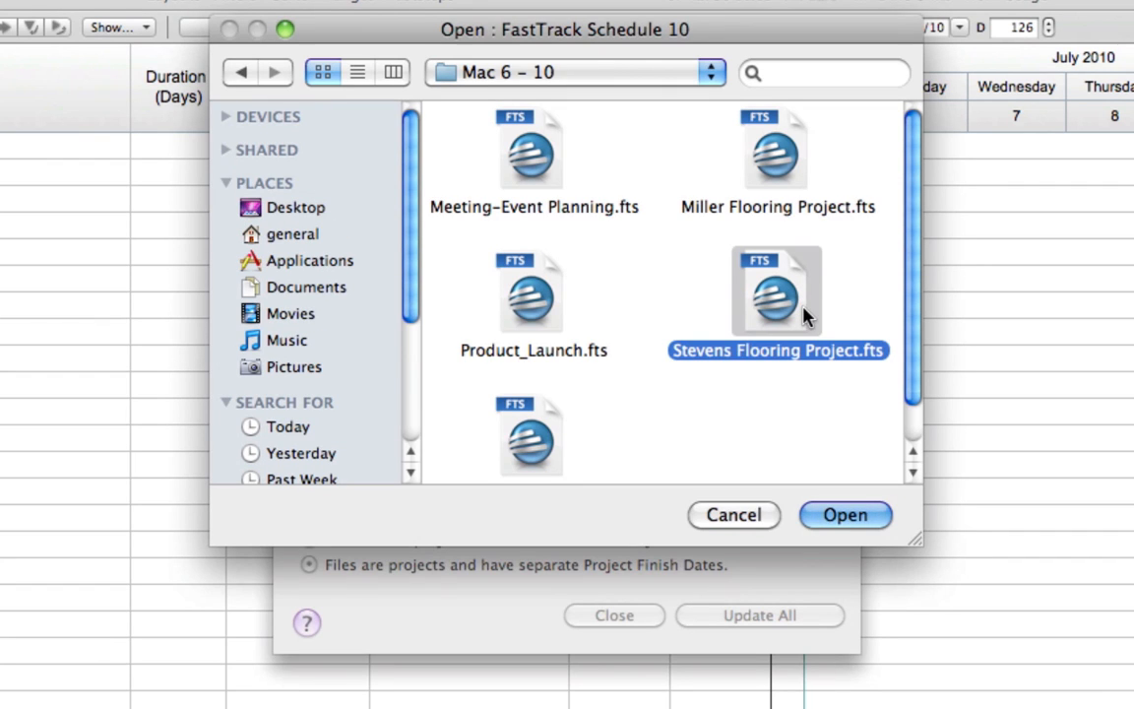
{"action": "left_click", "coordinate": [845, 516]}
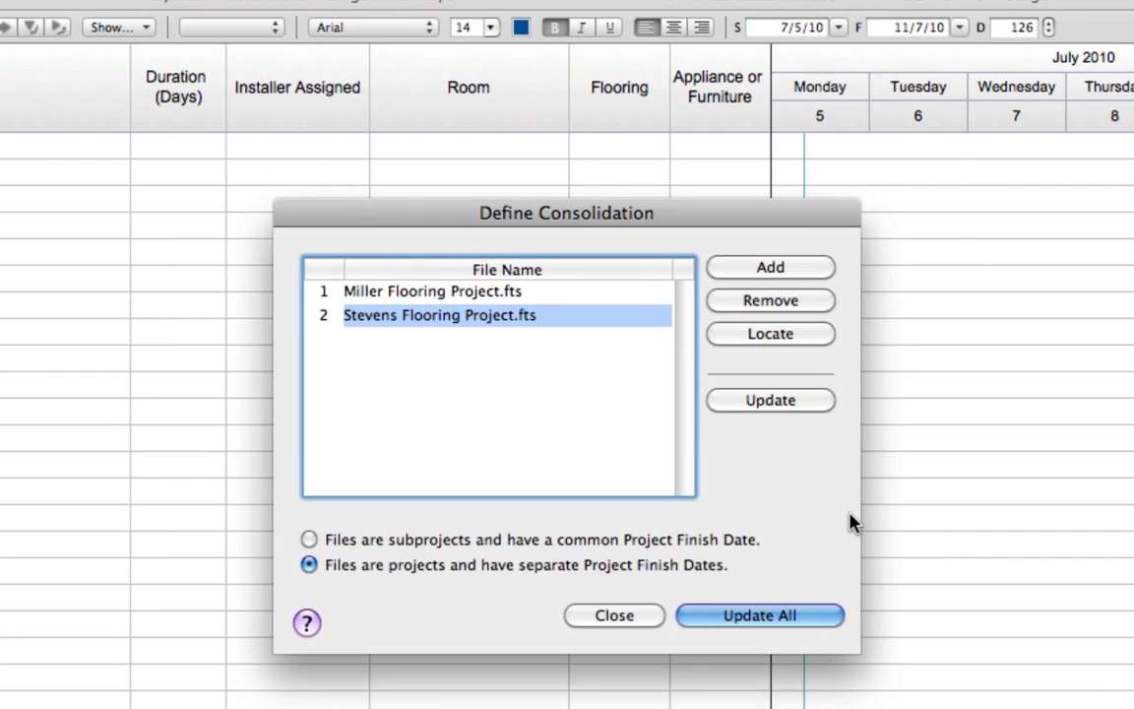
{"action": "mouse_move", "coordinate": [797, 615]}
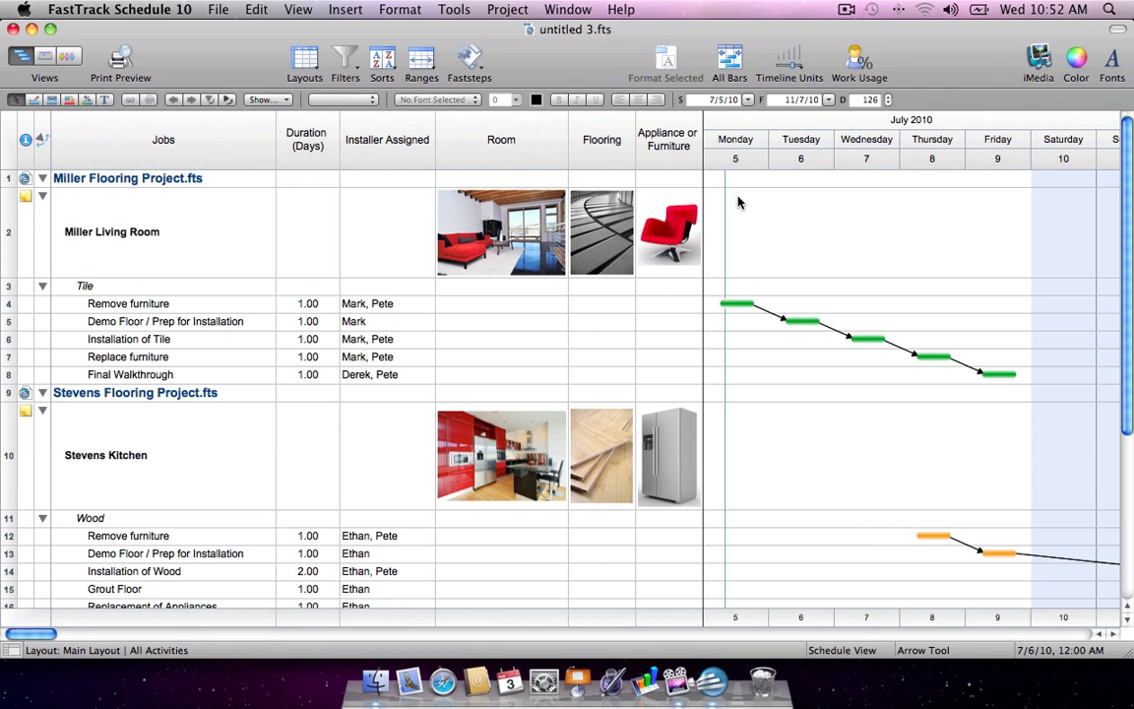
- Show the consolidated schedule as a calendar, then as per-installer work usage graphs
{"action": "left_click", "coordinate": [45, 55]}
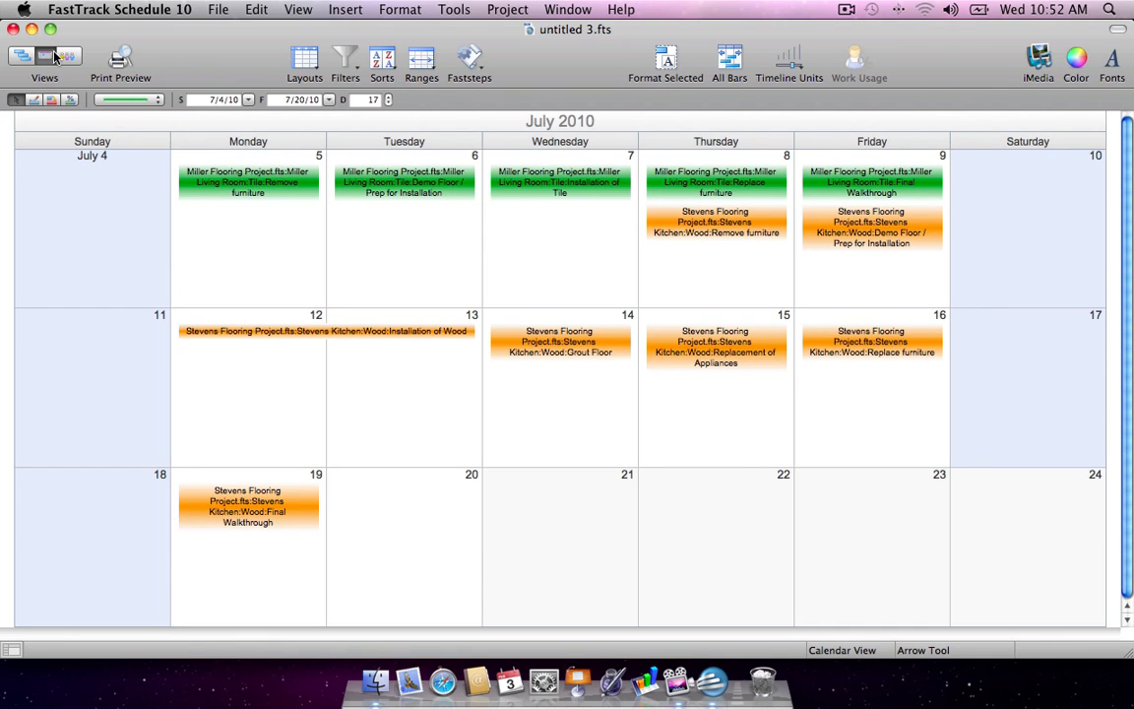
{"action": "left_click", "coordinate": [71, 55]}
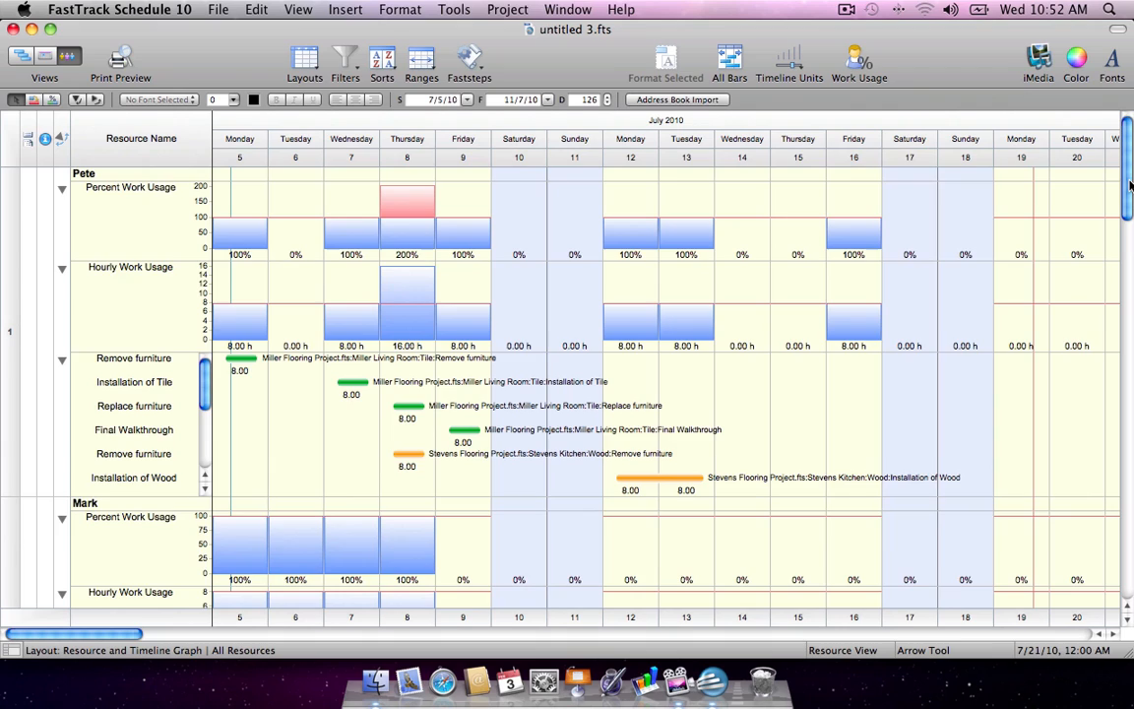
- Review Mark, Derek and Ethan's workloads, then return to the Gantt schedule view
{"action": "scroll", "scroll_direction": "down", "scroll_amount": 3}
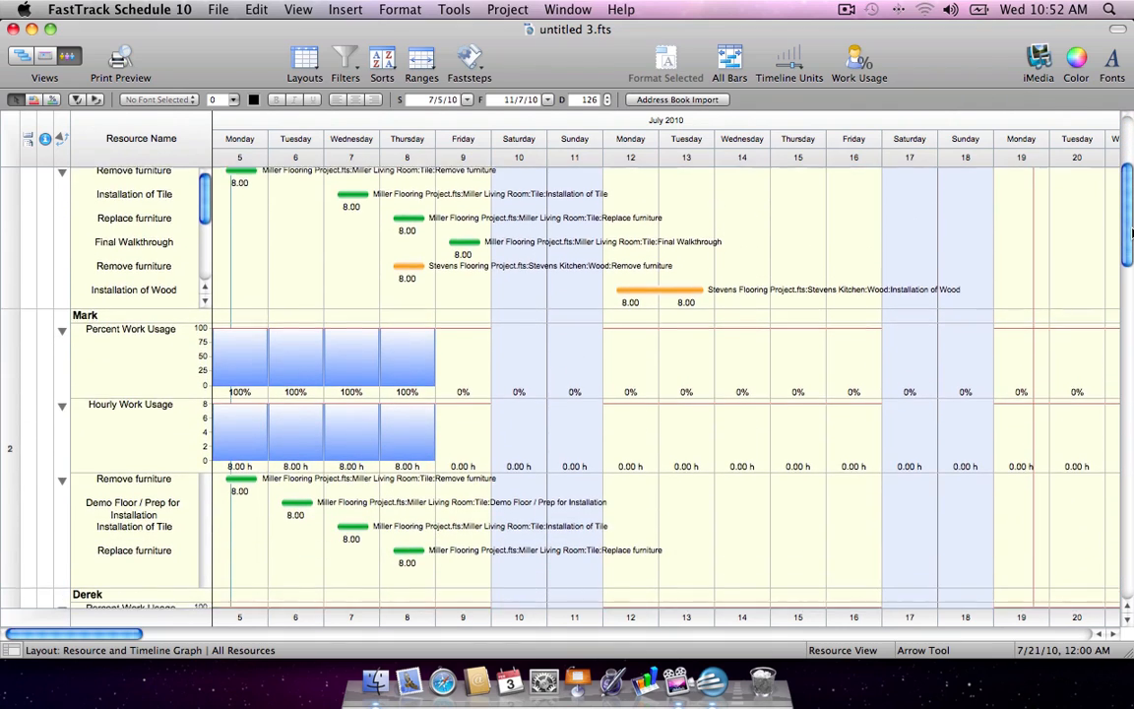
{"action": "scroll", "scroll_direction": "down", "scroll_amount": 3}
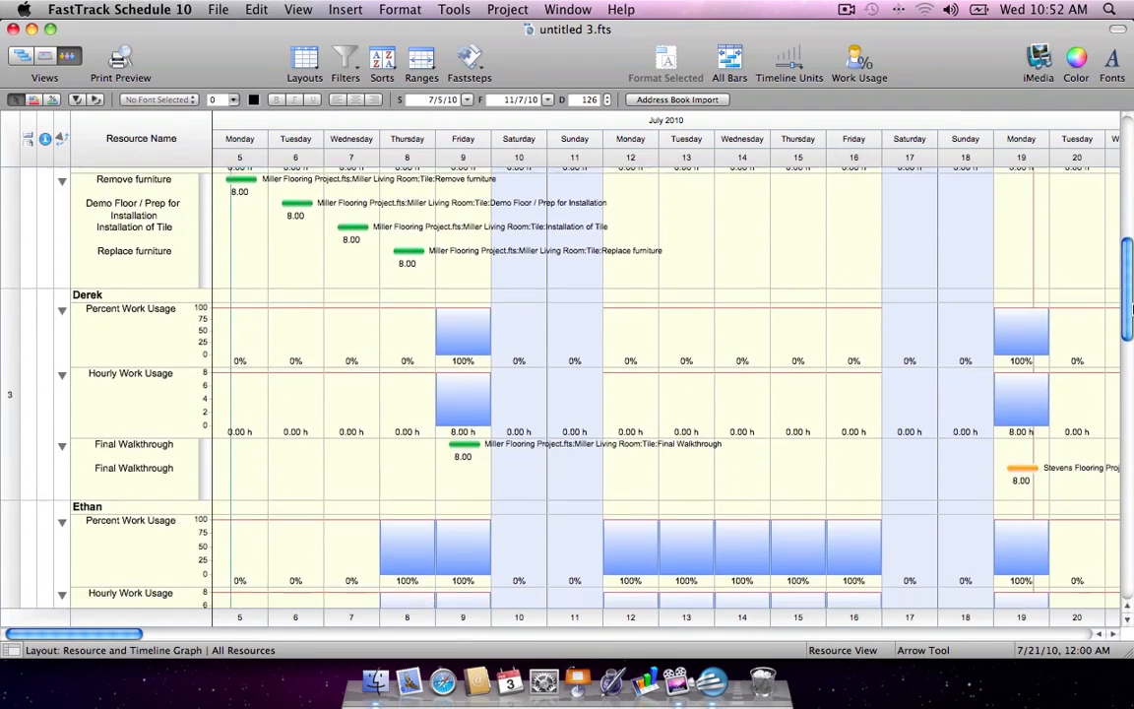
{"action": "scroll", "scroll_direction": "down", "scroll_amount": 3}
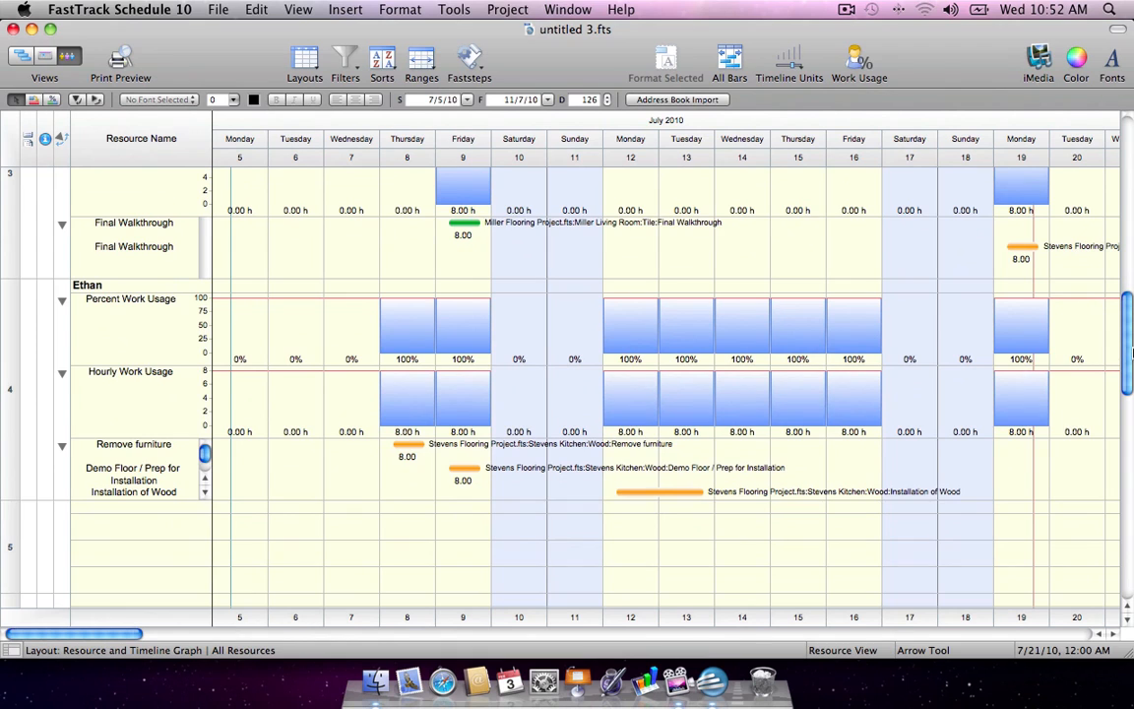
{"action": "scroll", "scroll_direction": "up", "scroll_amount": 3}
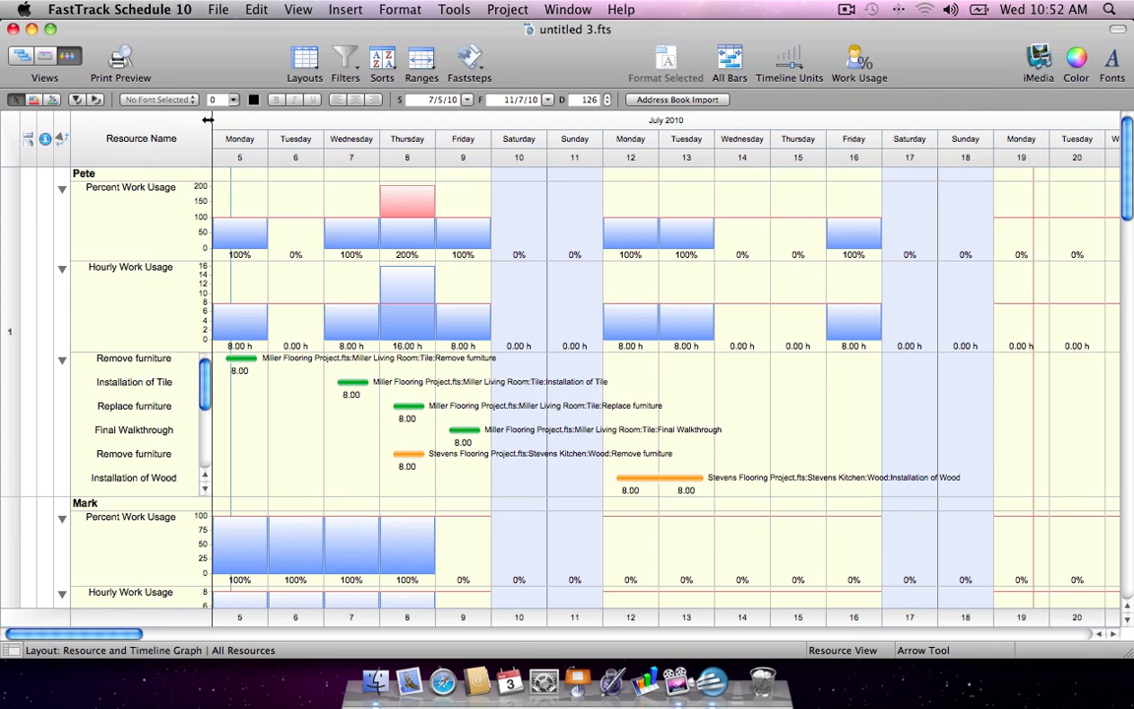
{"action": "left_click", "coordinate": [20, 55]}
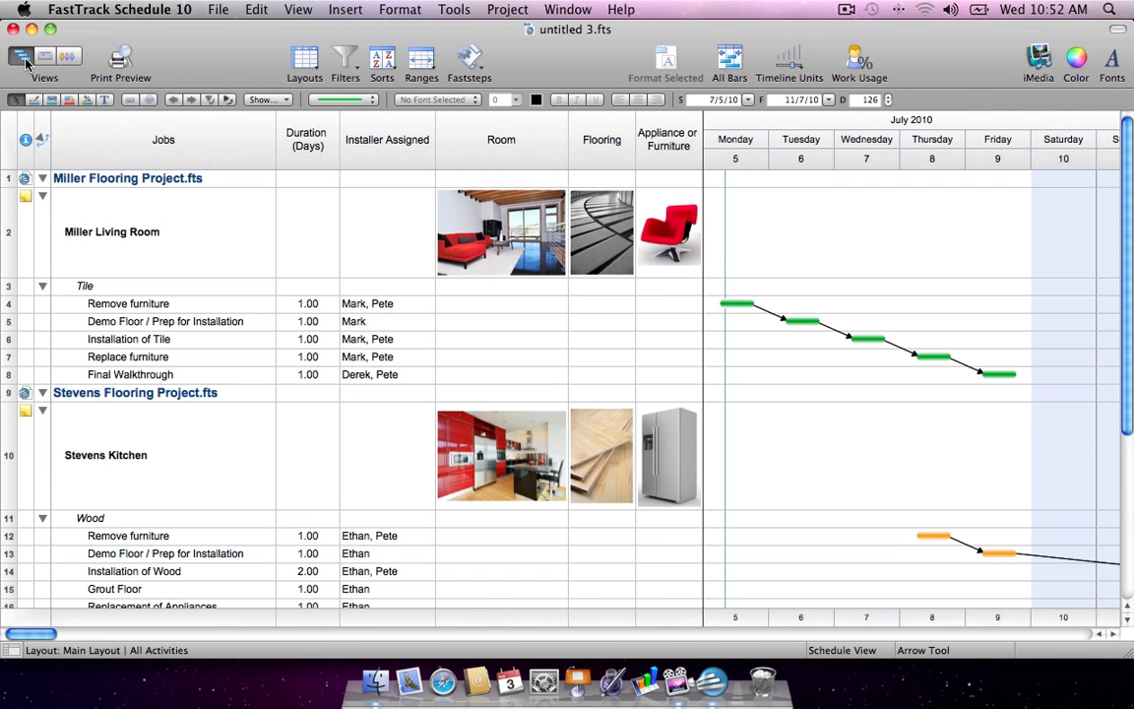